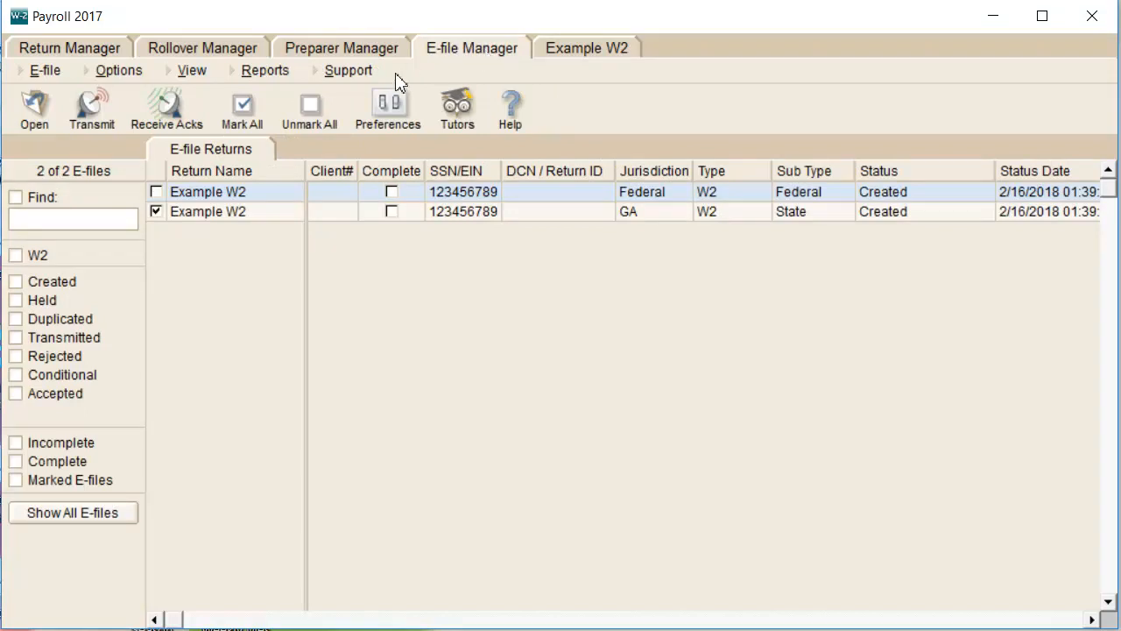
Step: Check the W-2 e-file storage location in preferences, then reopen the Example W2 return
click(387, 105)
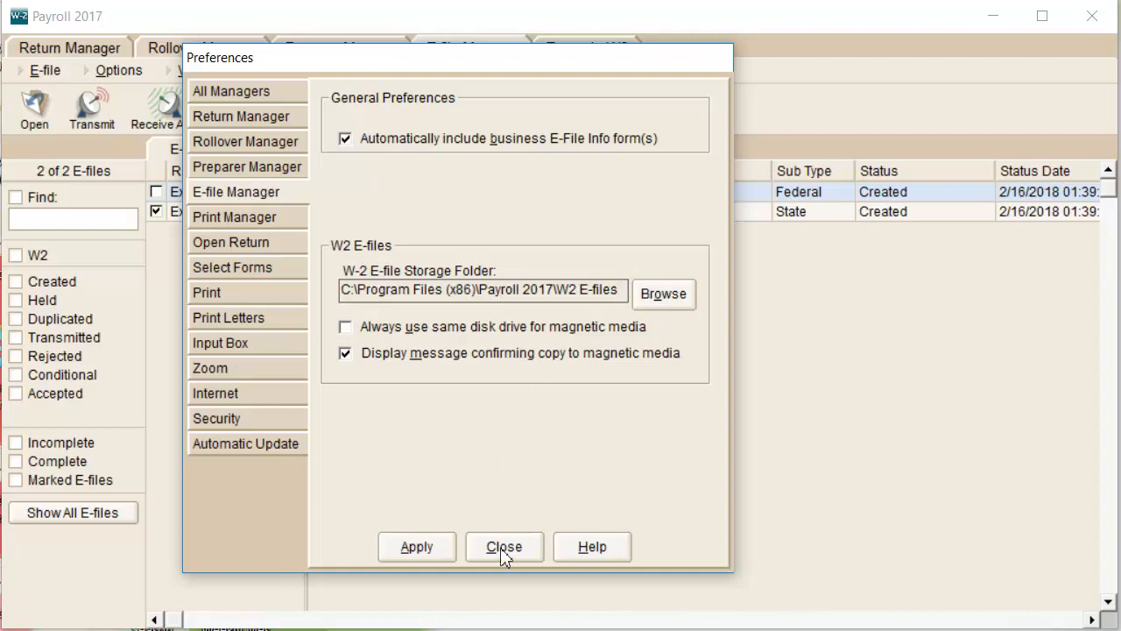
click(504, 545)
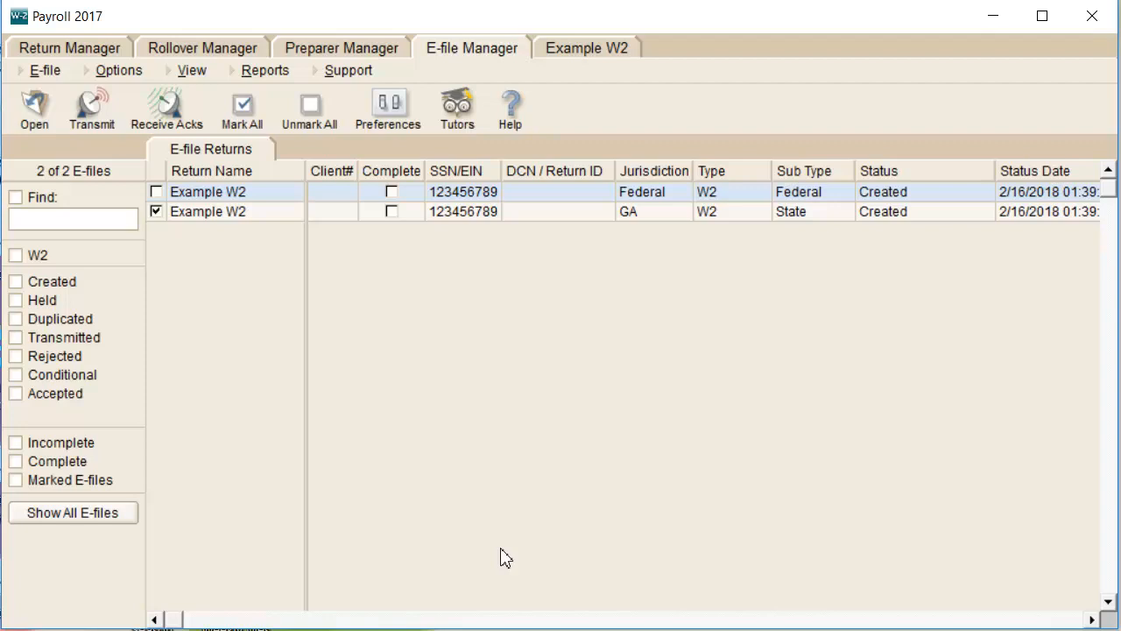
mouse_move(99, 49)
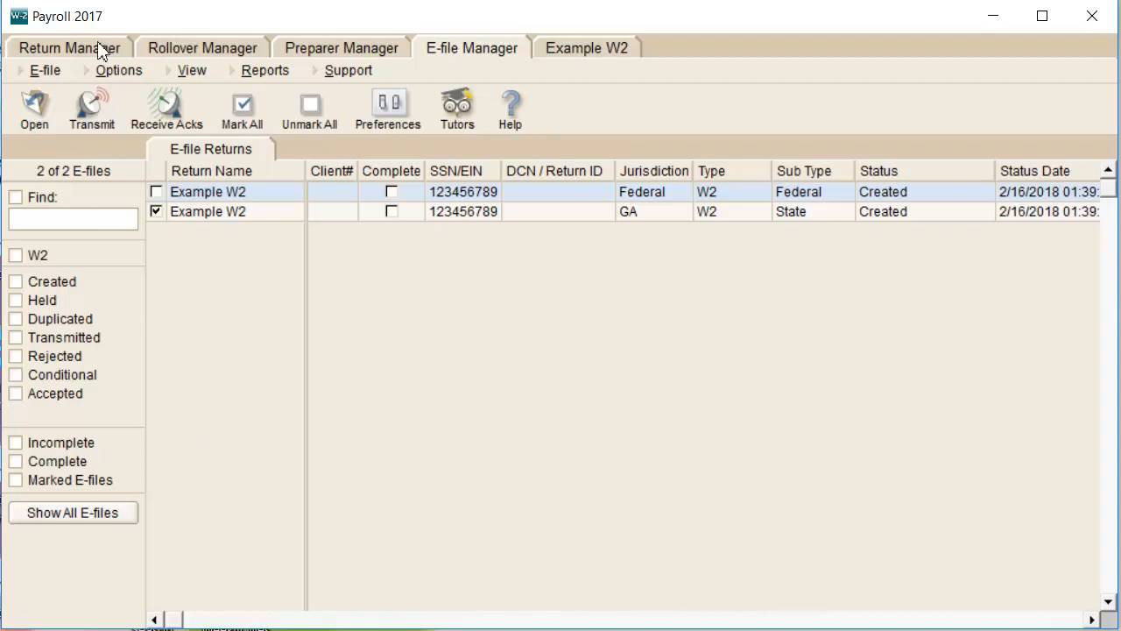
click(68, 47)
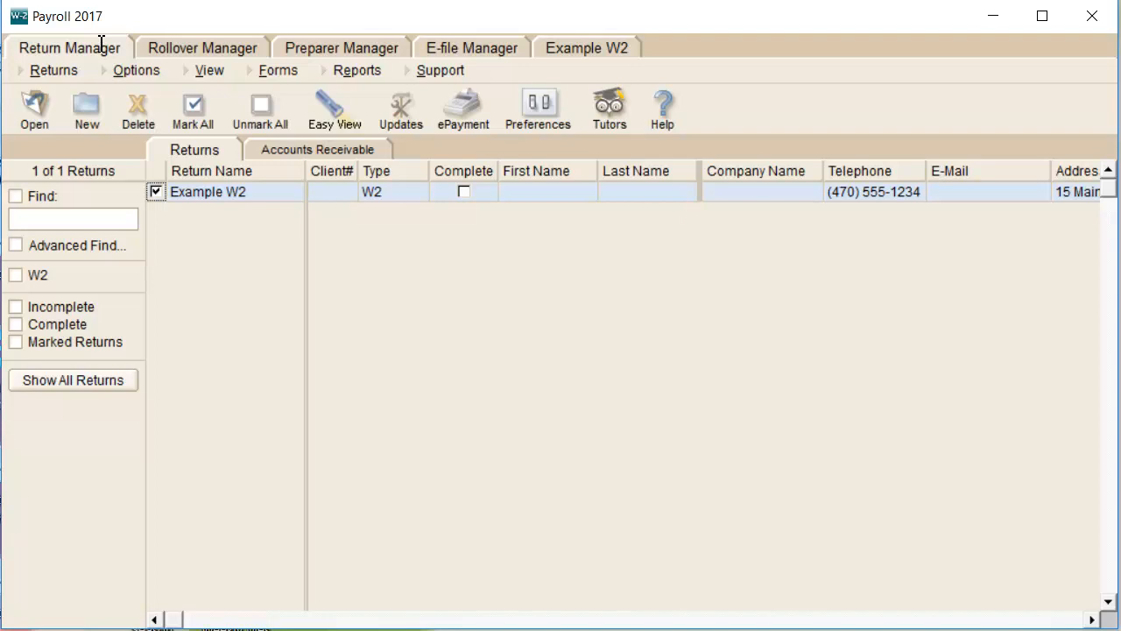
mouse_move(198, 196)
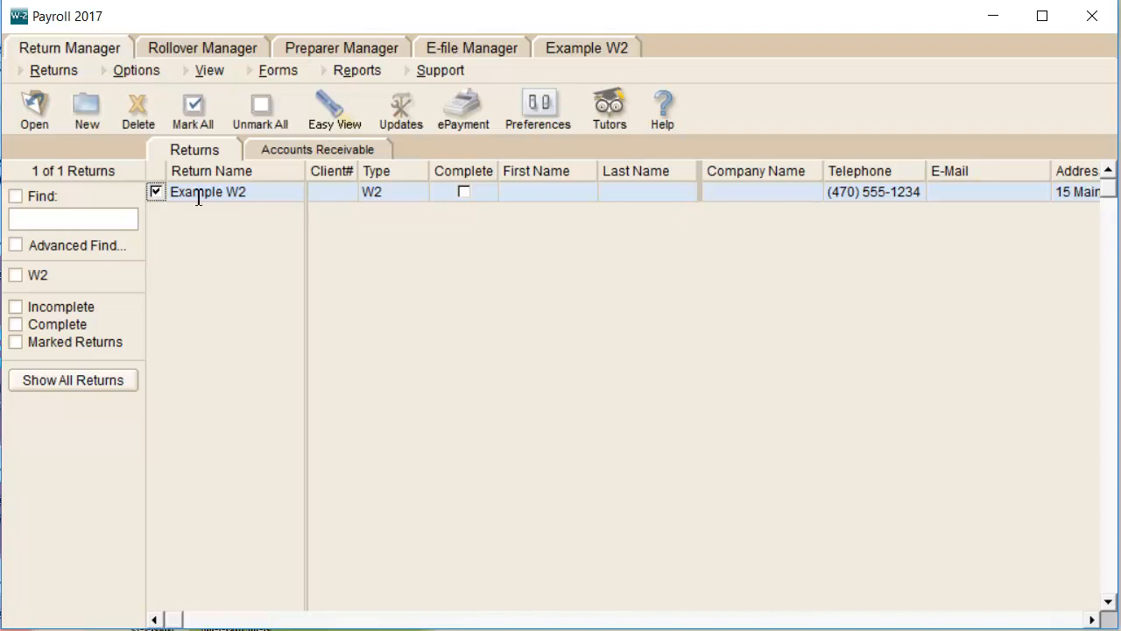
double_click(208, 191)
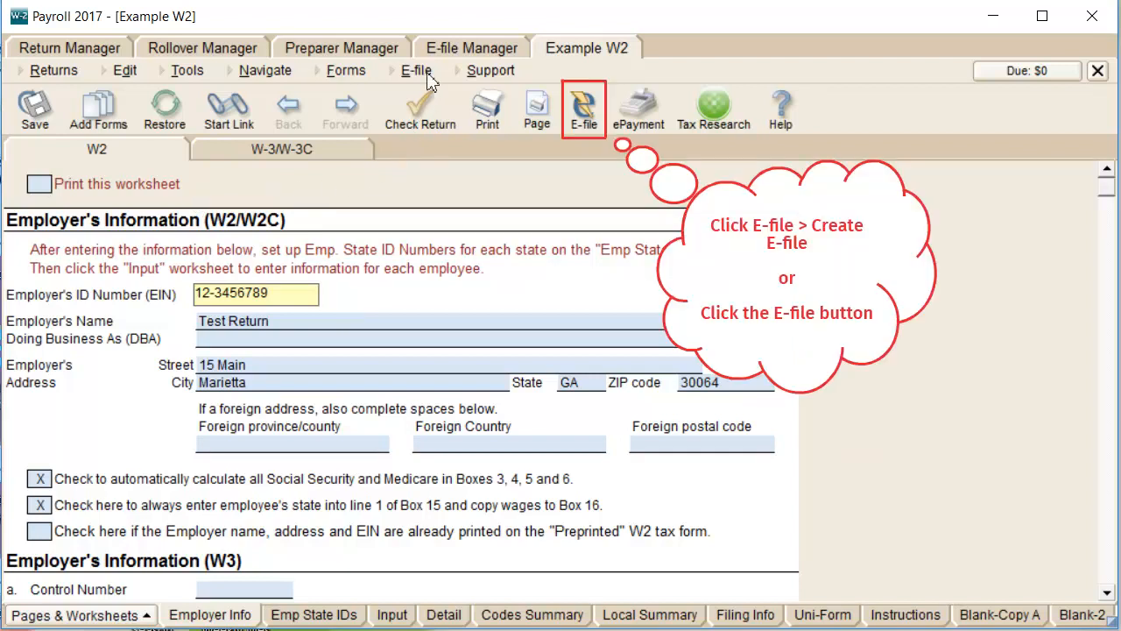
Step: Create Federal W-2 and Georgia W-2 Annual e-files for Example W2, dismissing the AccuWage notice
click(415, 70)
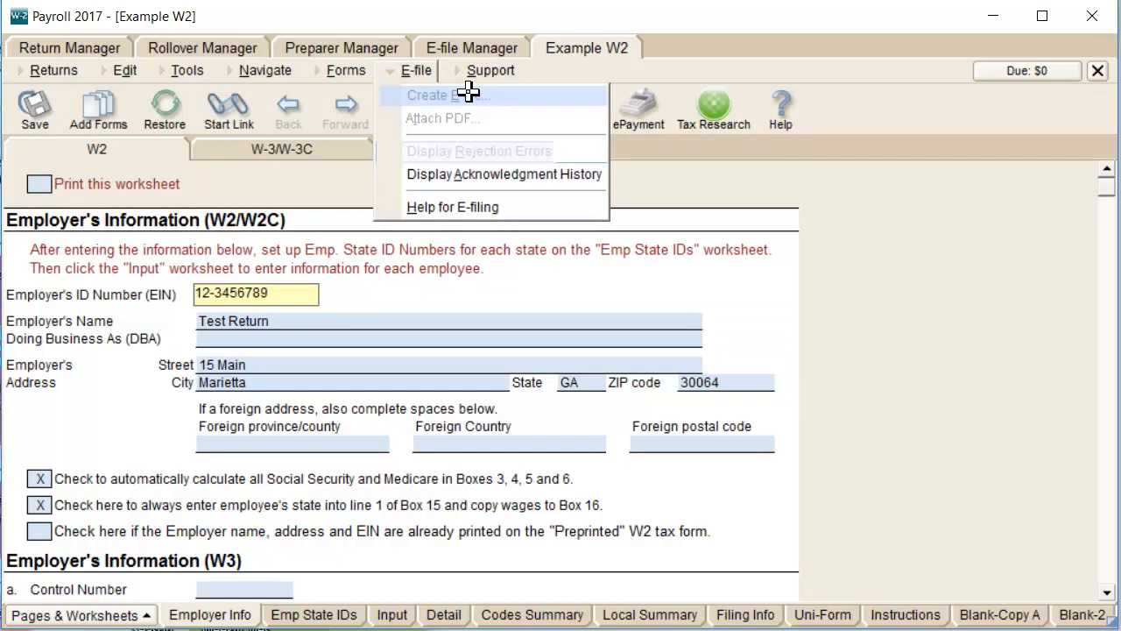
click(442, 94)
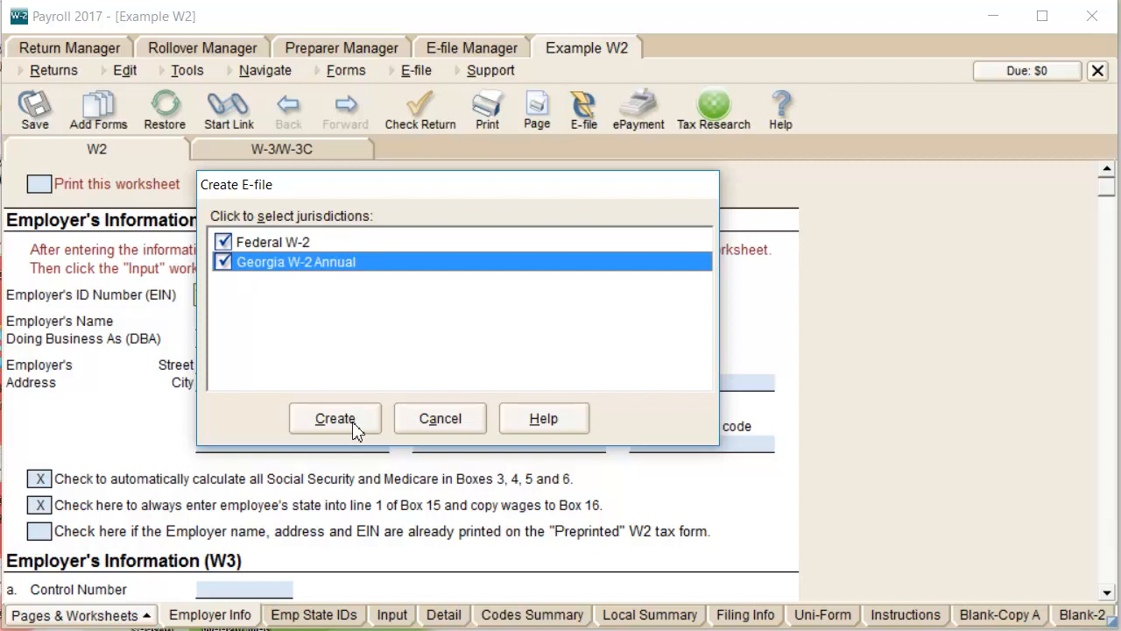
click(334, 418)
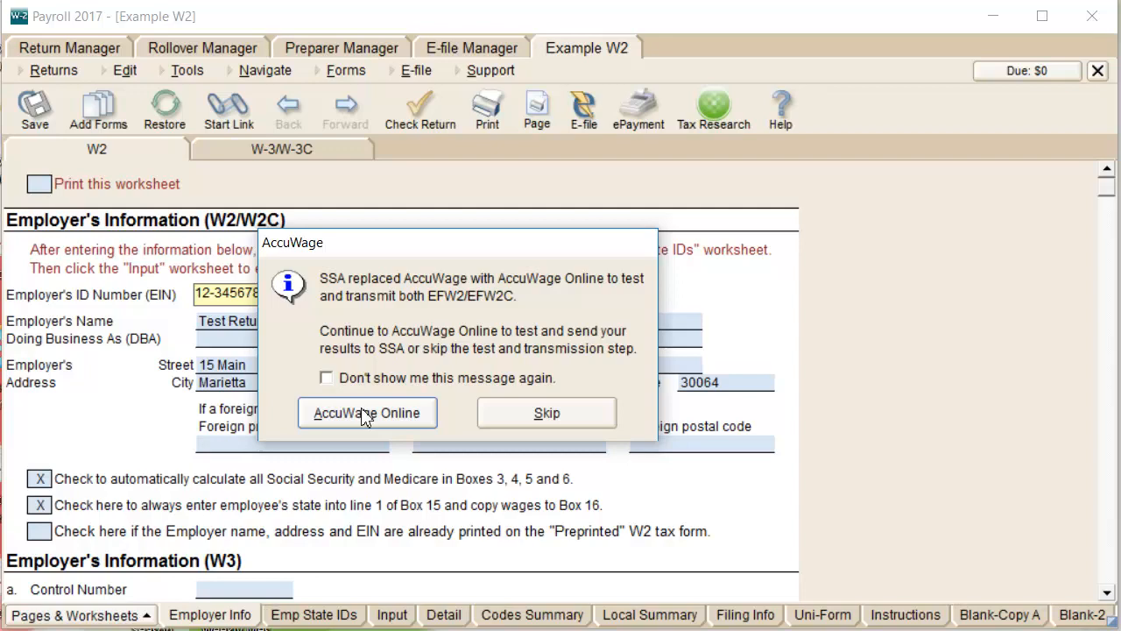
click(367, 412)
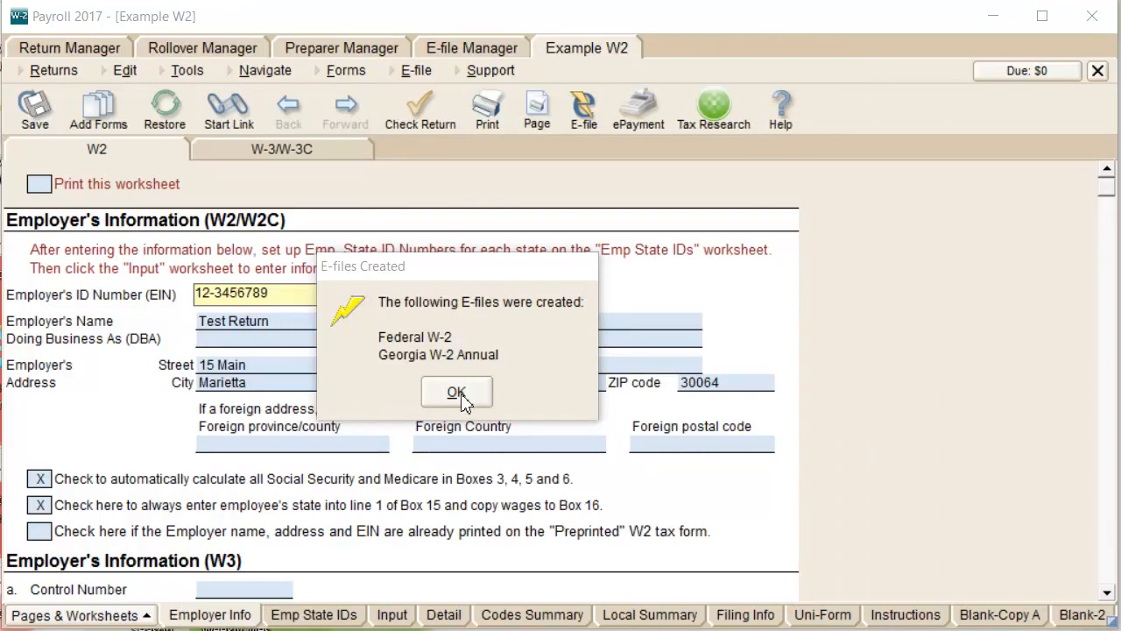
Step: Acknowledge the E-files Created message and continue past the re-create e-file notice
click(455, 391)
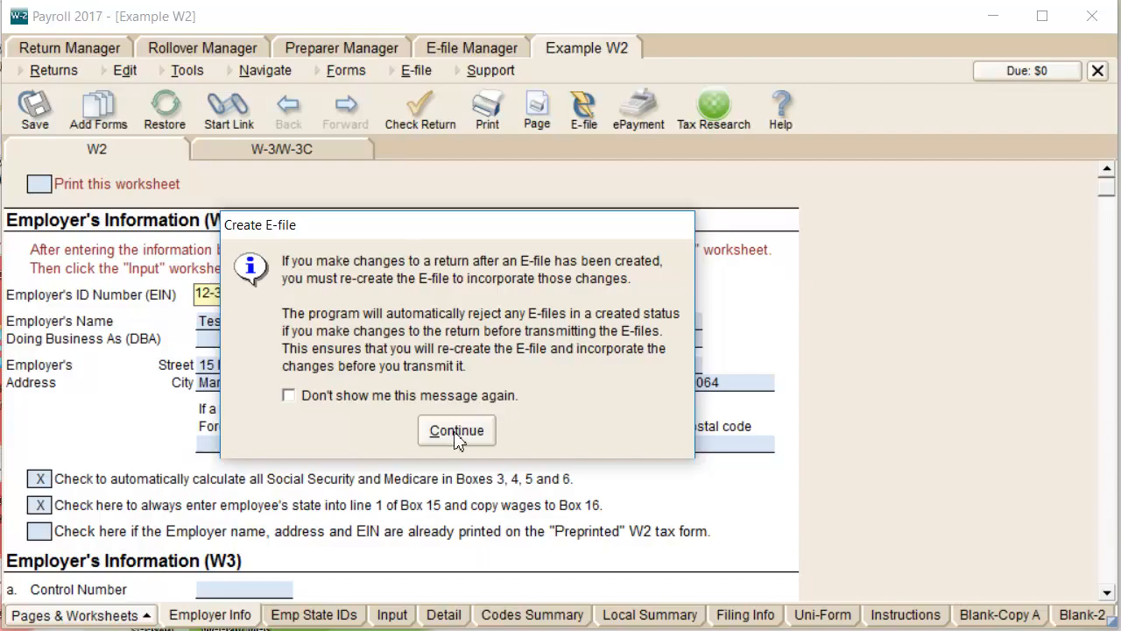
click(456, 430)
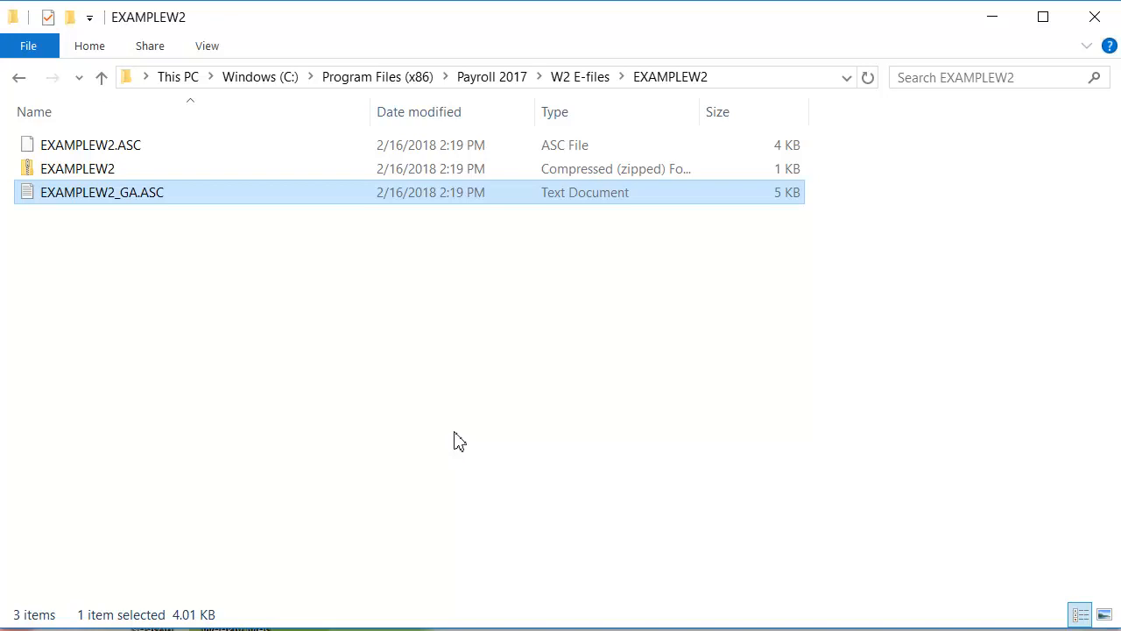
mouse_move(424, 335)
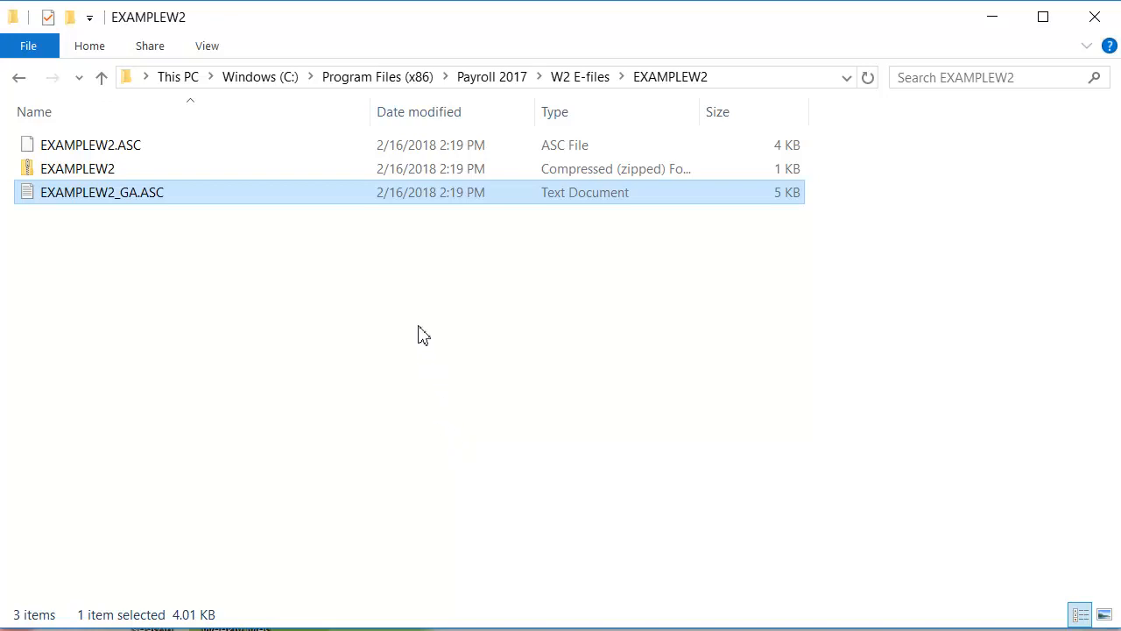
Step: Rename EXAMPLEW2_GA.ASC to EXAMPLEW2_GA.TXT and confirm the extension change
right_click(102, 192)
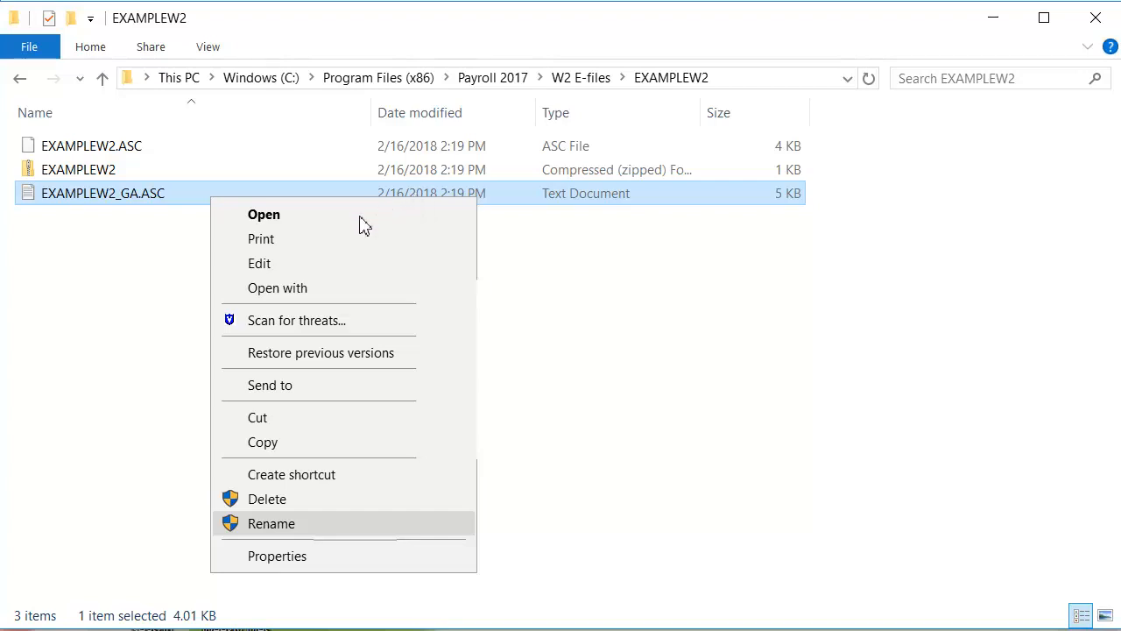
click(271, 523)
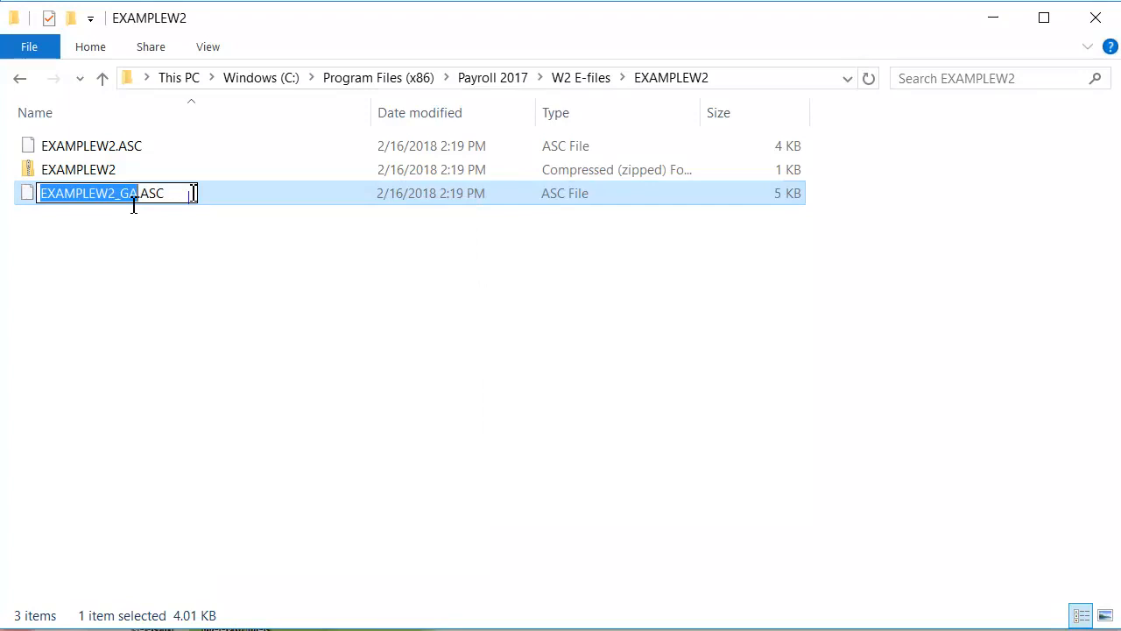
text(TXT)
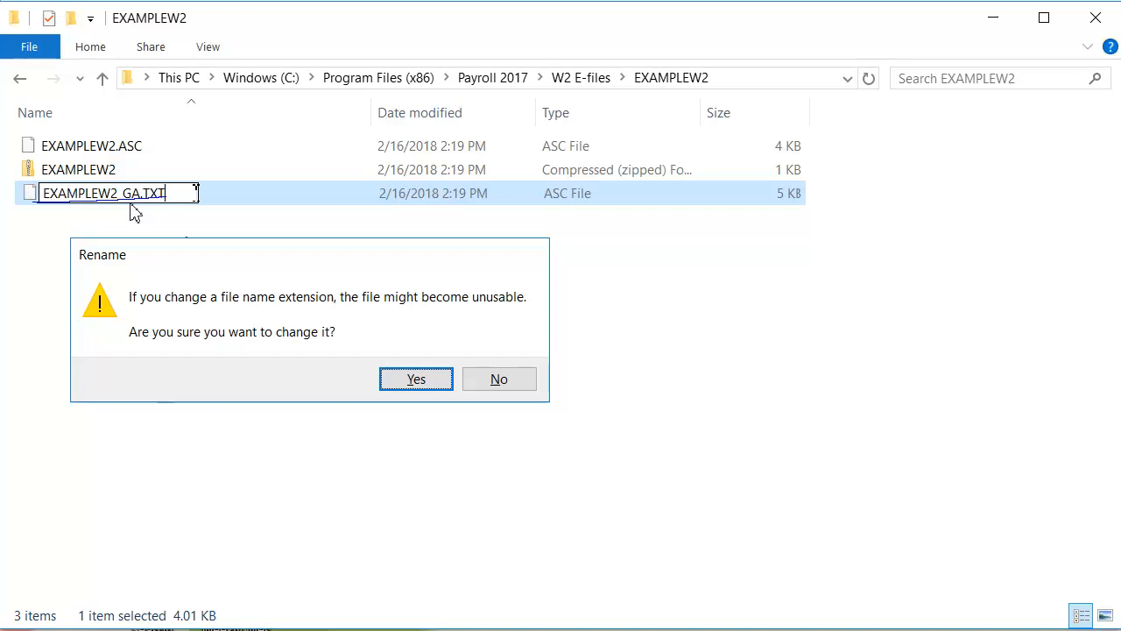
click(416, 378)
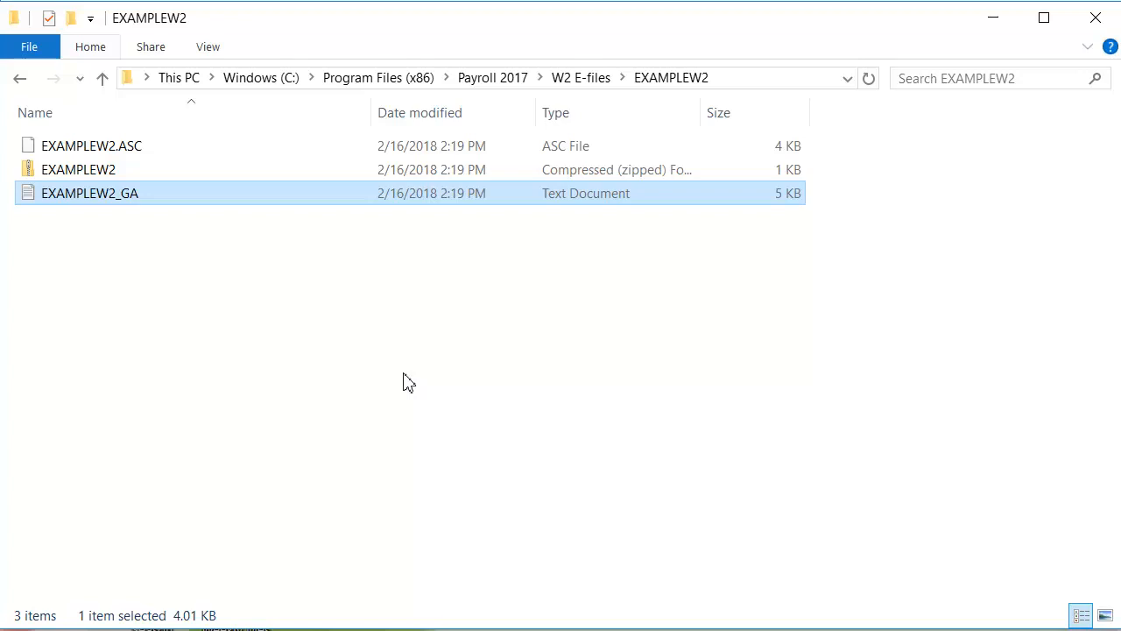
mouse_move(145, 197)
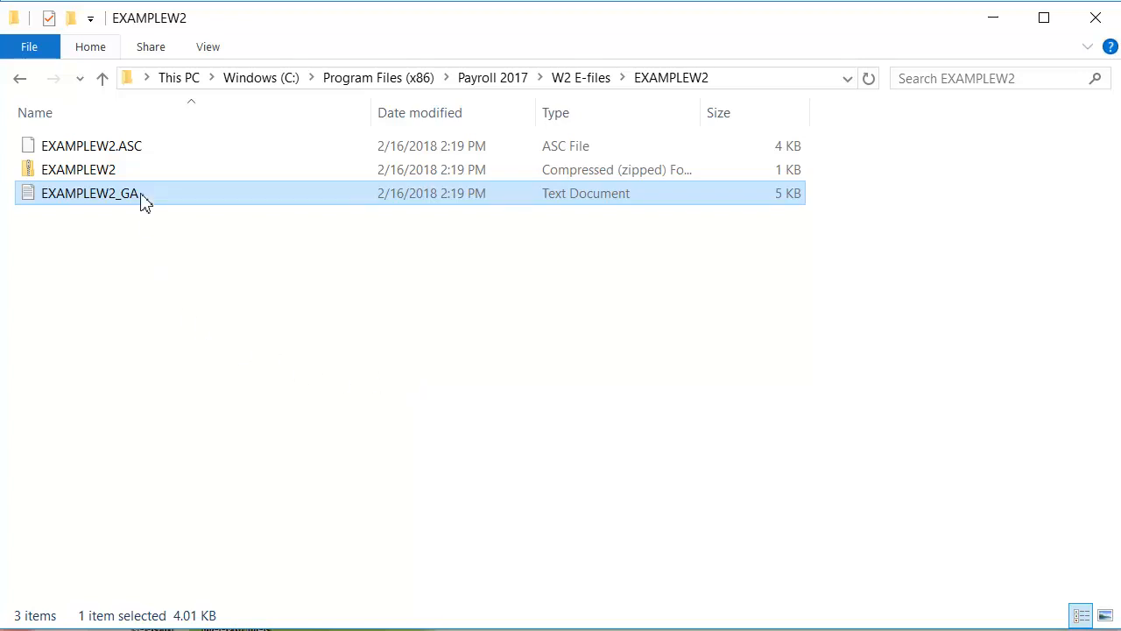